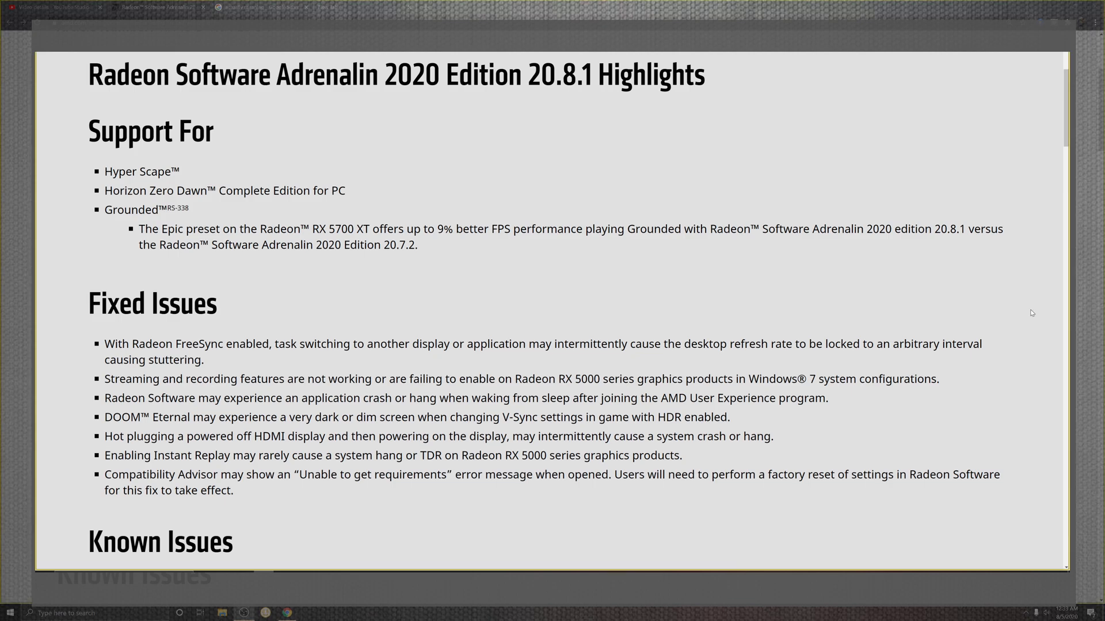
{"action": "scroll", "scroll_direction": "down", "scroll_amount": 3}
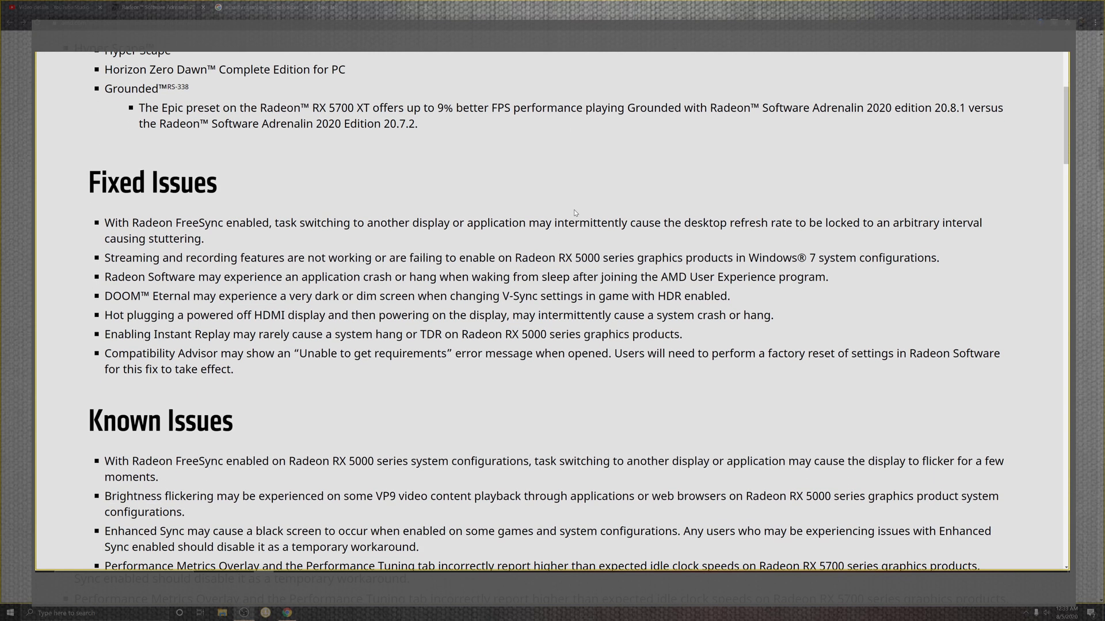
{"action": "mouse_move", "coordinate": [233, 250]}
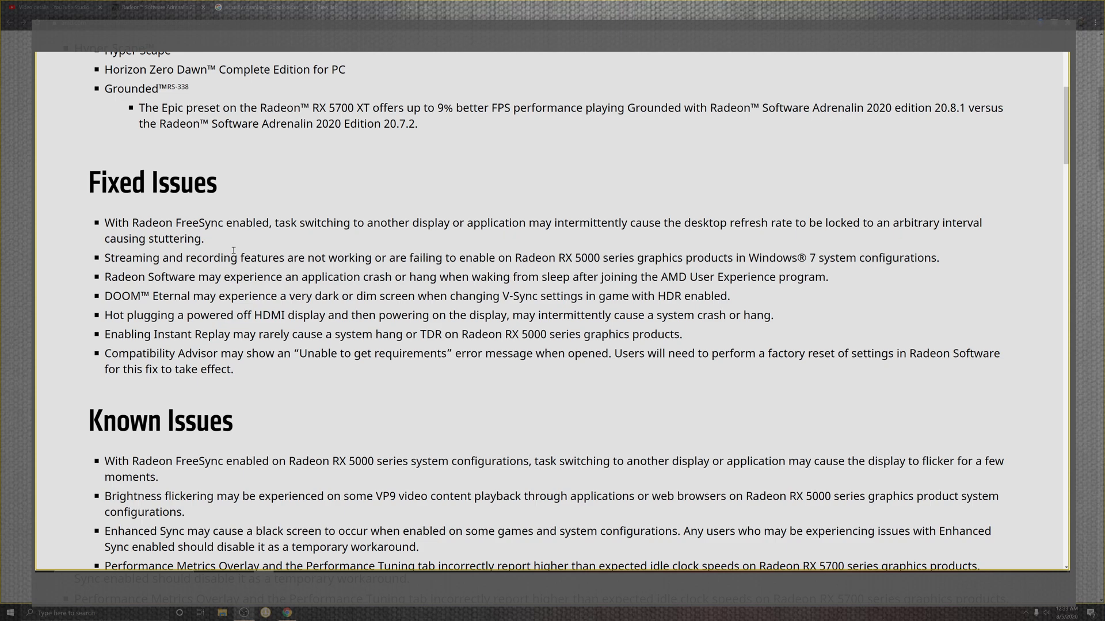
{"action": "mouse_move", "coordinate": [235, 256]}
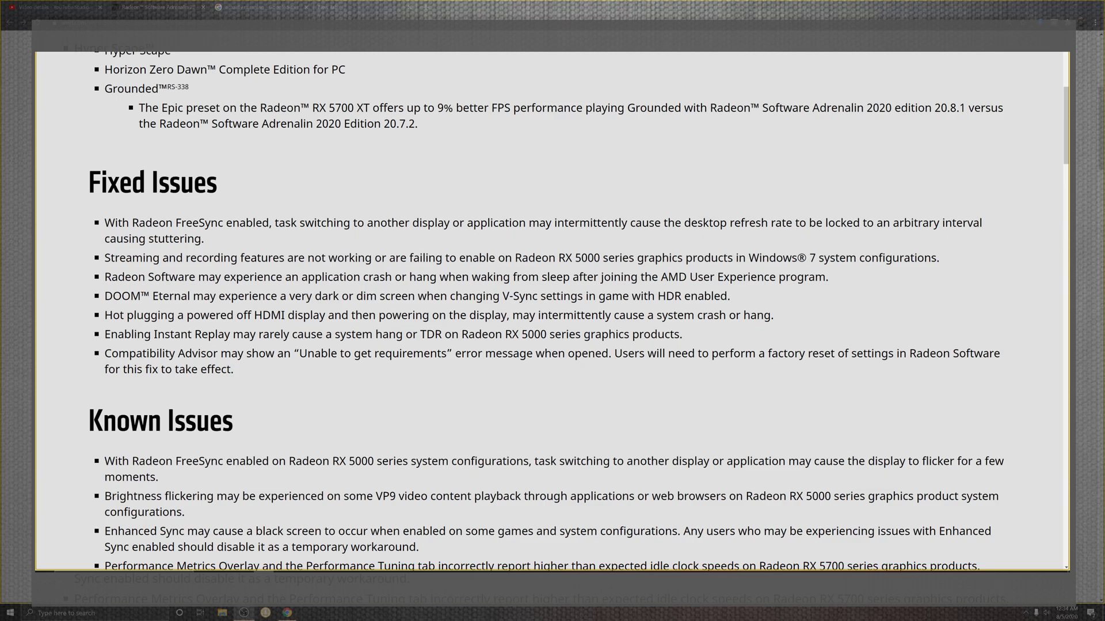
{"action": "scroll", "scroll_direction": "down", "scroll_amount": 3}
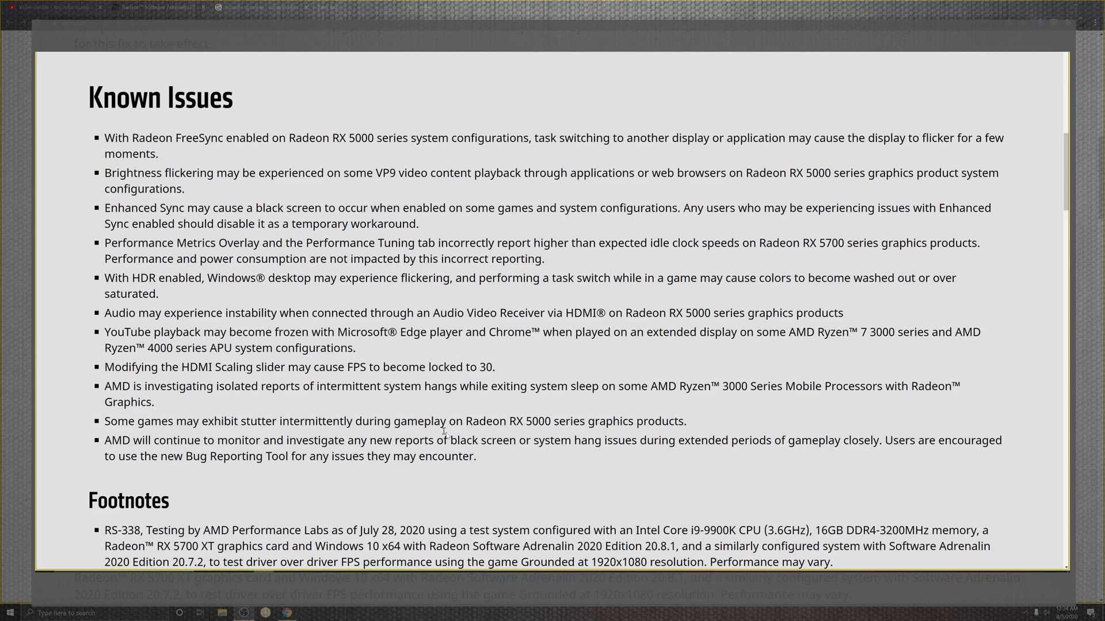
{"action": "scroll", "scroll_direction": "down", "scroll_amount": 3}
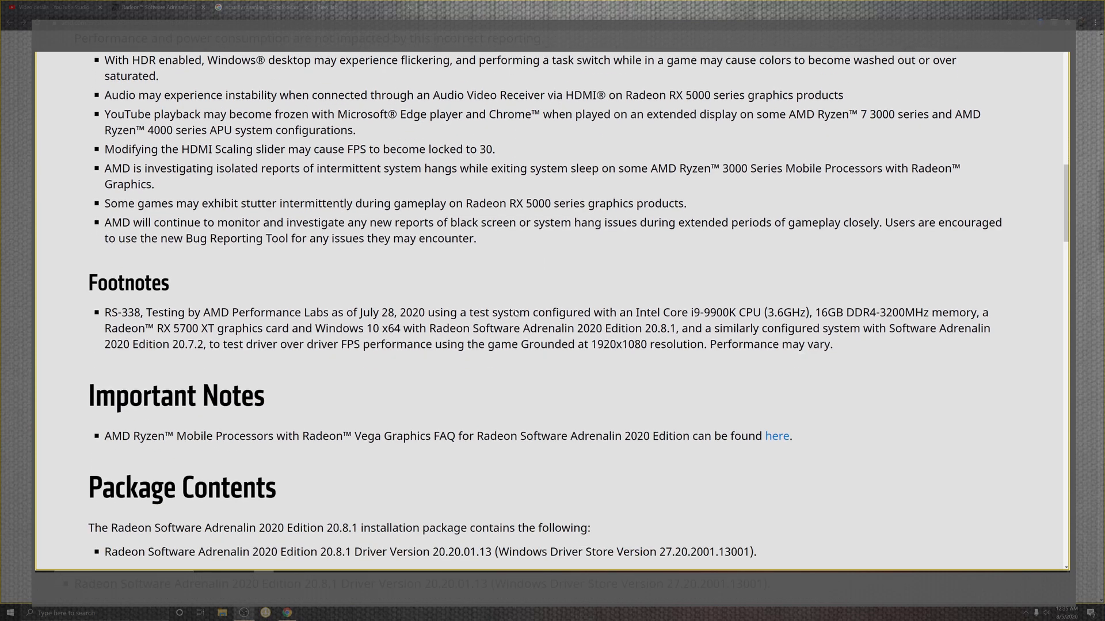
{"action": "scroll", "scroll_direction": "down", "scroll_amount": 3}
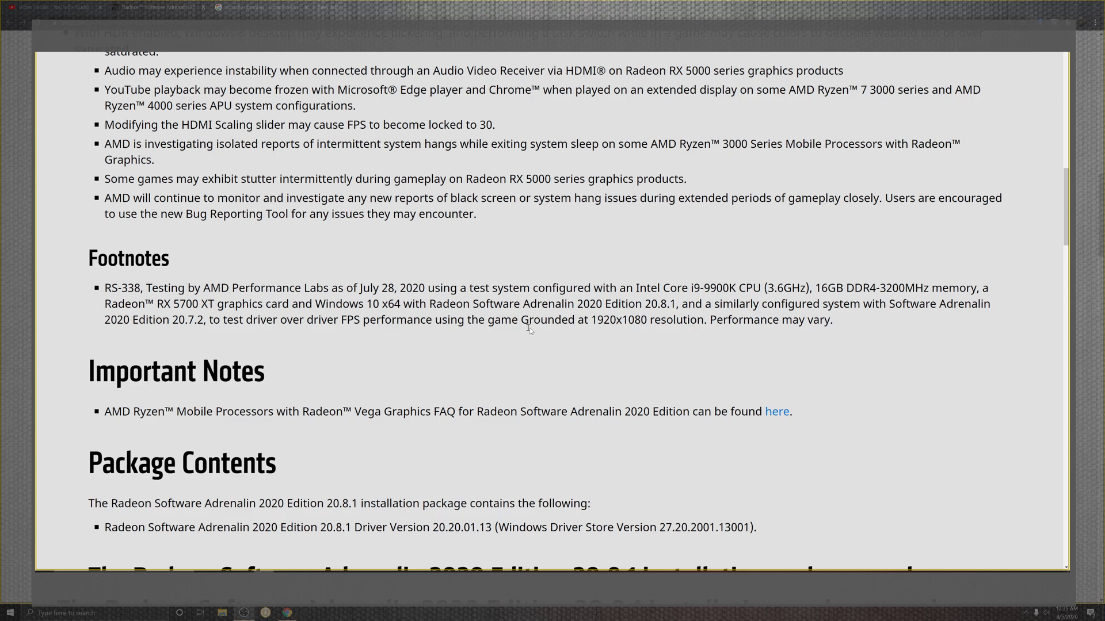